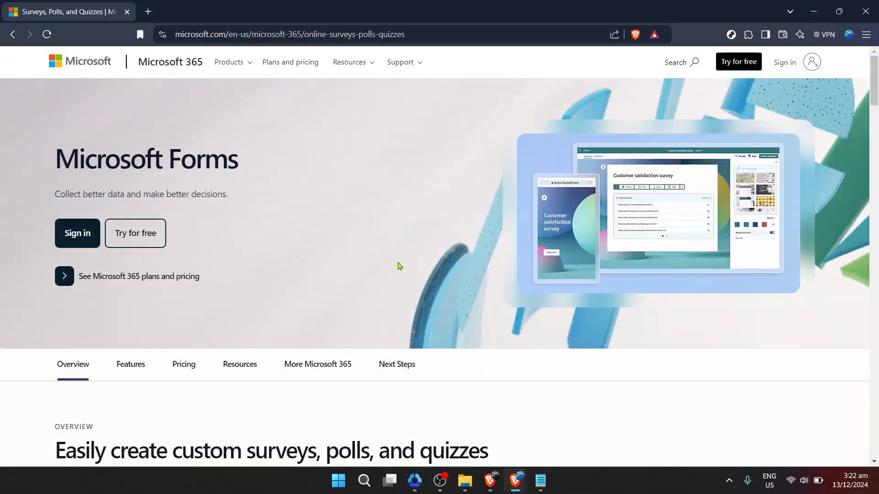
pyautogui.moveTo(866, 34)
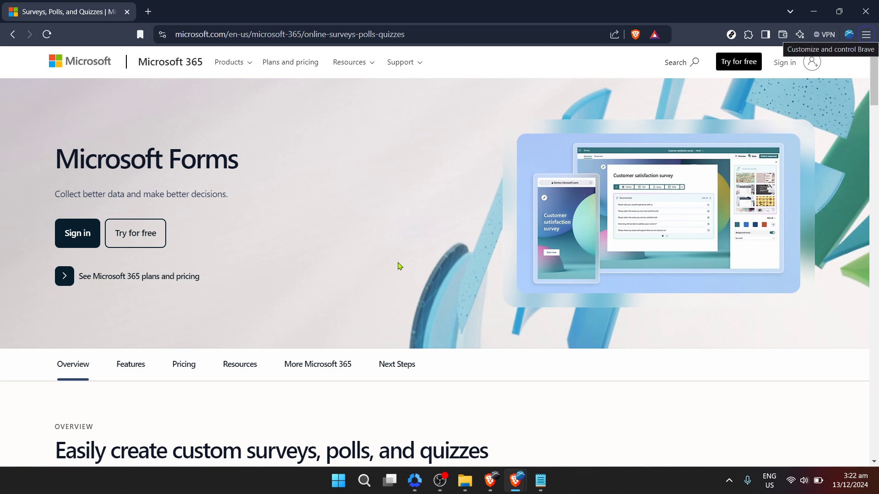
pyautogui.moveTo(288, 214)
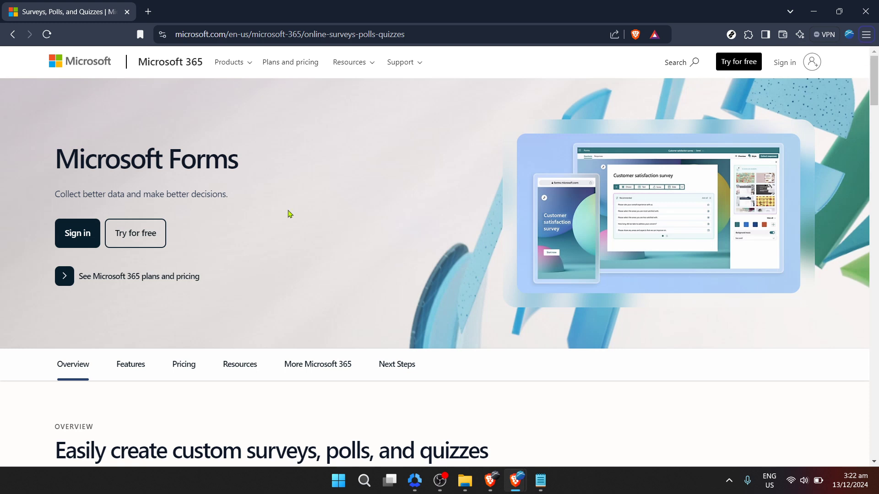
pyautogui.moveTo(275, 116)
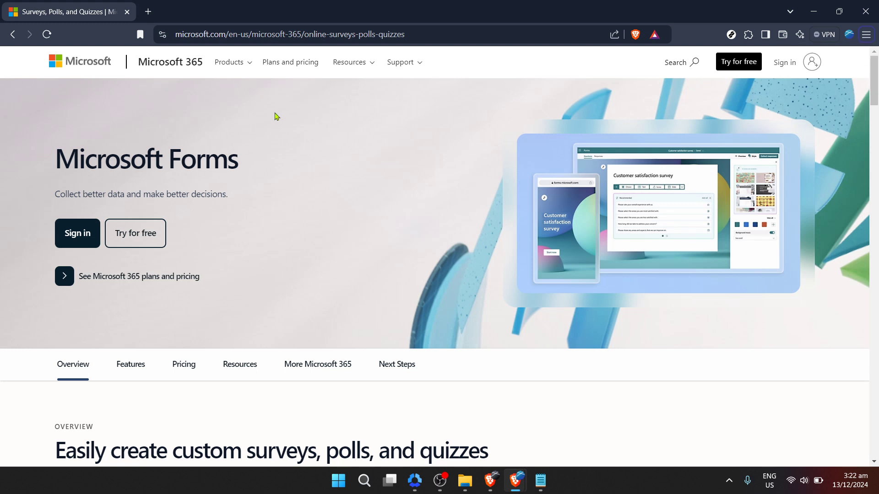
pyautogui.moveTo(432, 150)
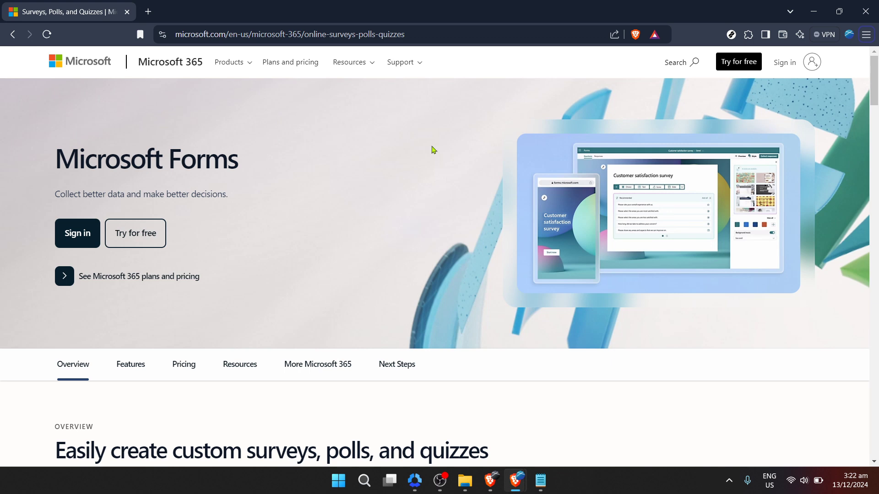
pyautogui.moveTo(384, 173)
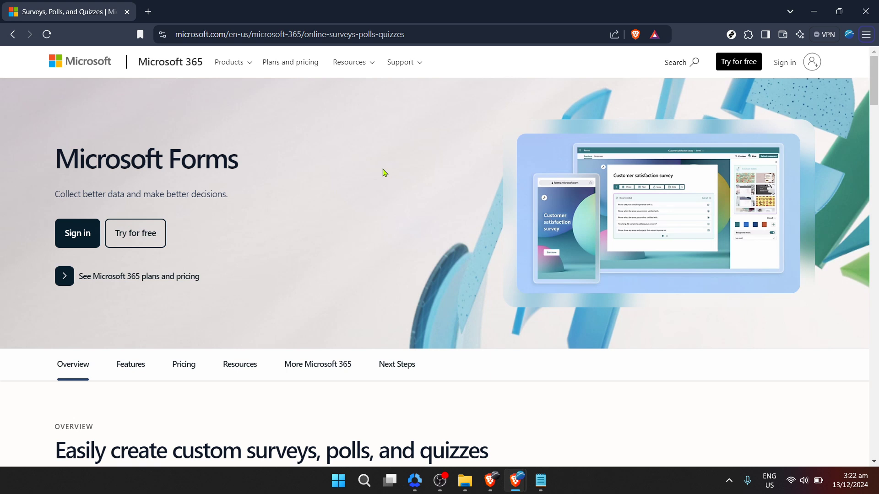
pyautogui.moveTo(377, 170)
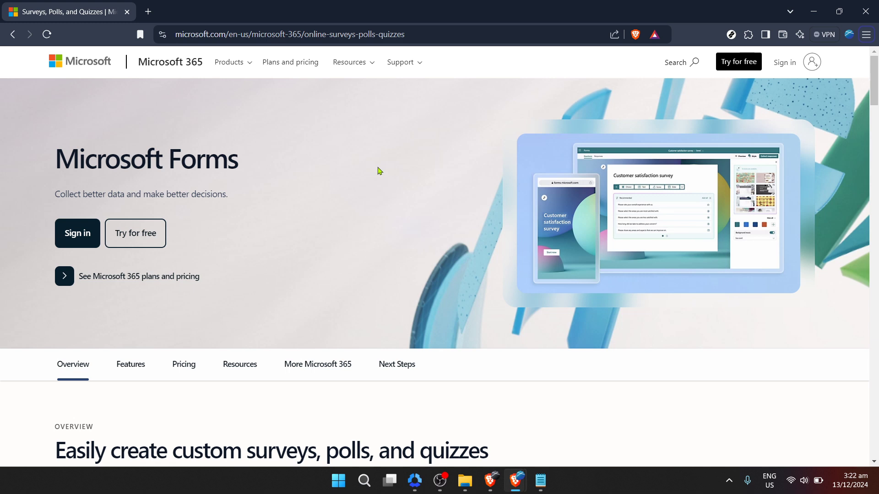
pyautogui.moveTo(301, 187)
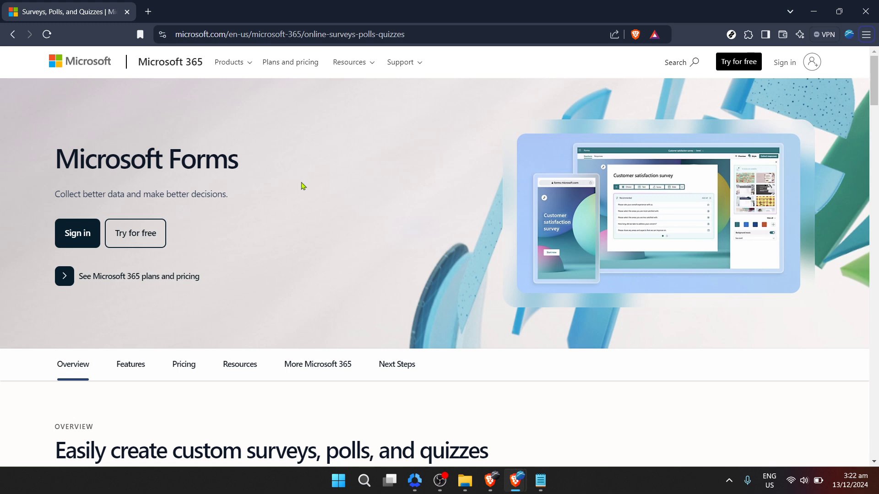
pyautogui.moveTo(135, 151)
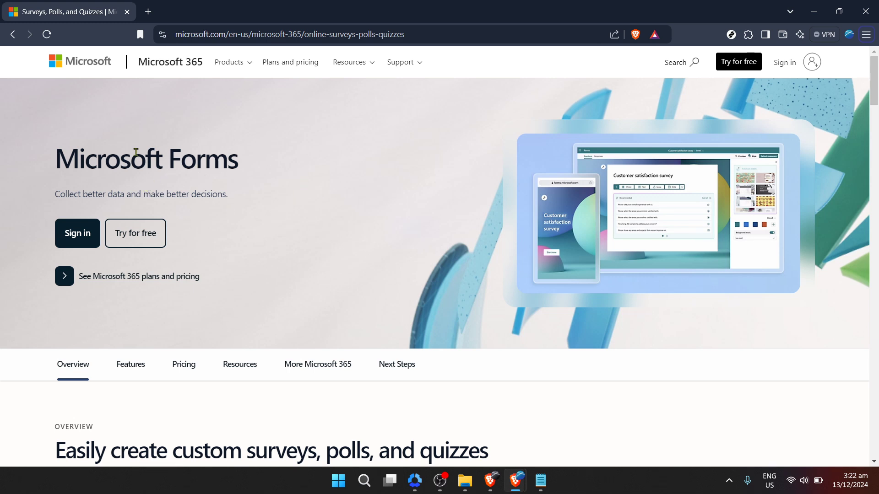
pyautogui.moveTo(98, 230)
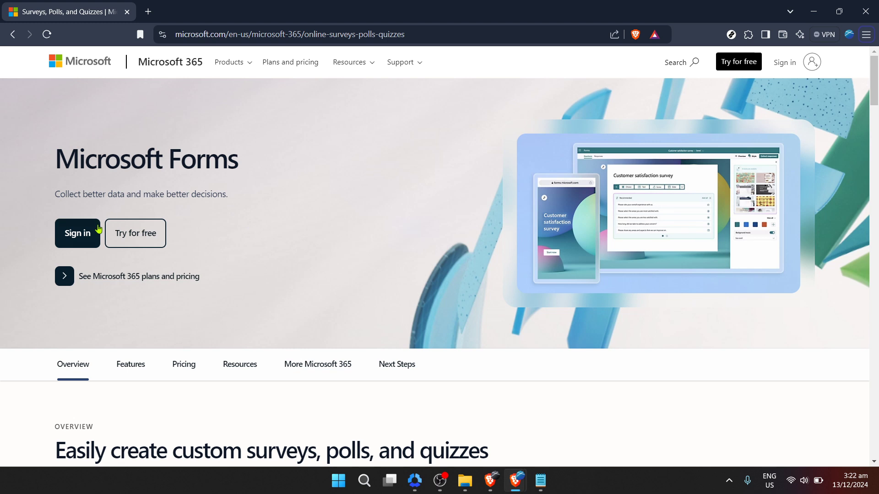
# - Sign in to Microsoft Forms with the account email and start a new quiz
pyautogui.click(77, 233)
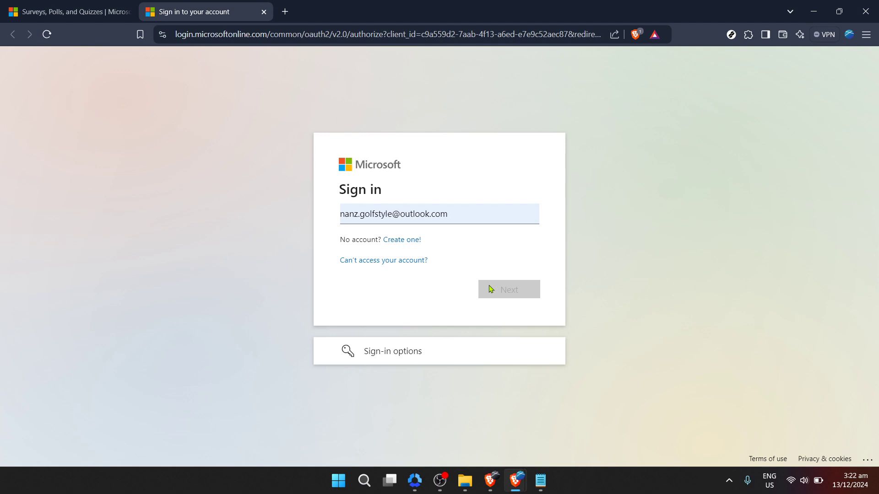
pyautogui.click(508, 289)
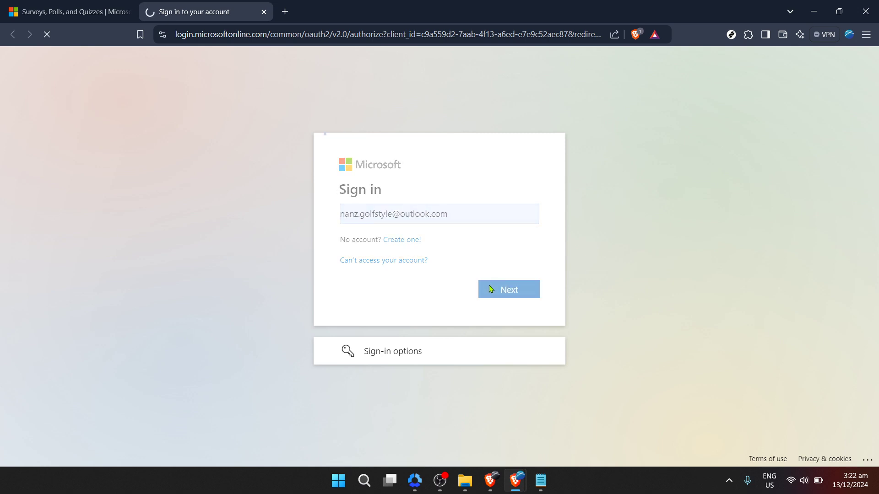
pyautogui.click(507, 289)
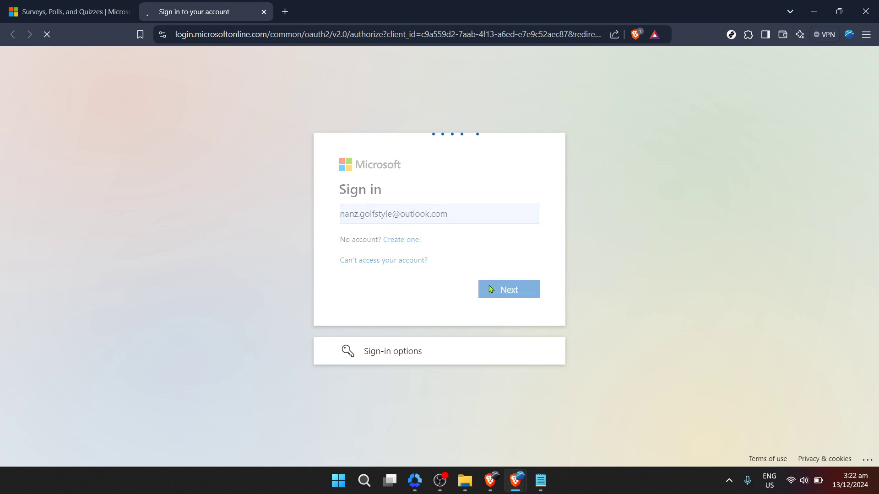
pyautogui.click(508, 289)
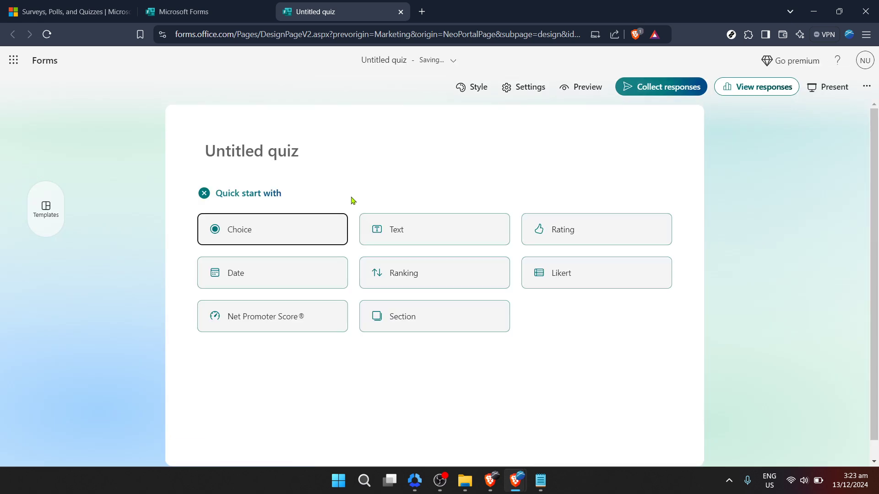
pyautogui.moveTo(432, 234)
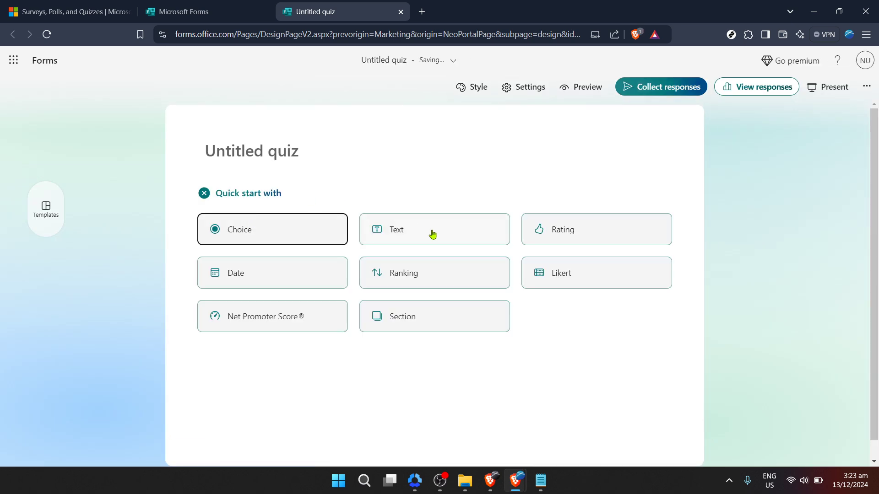
pyautogui.moveTo(557, 235)
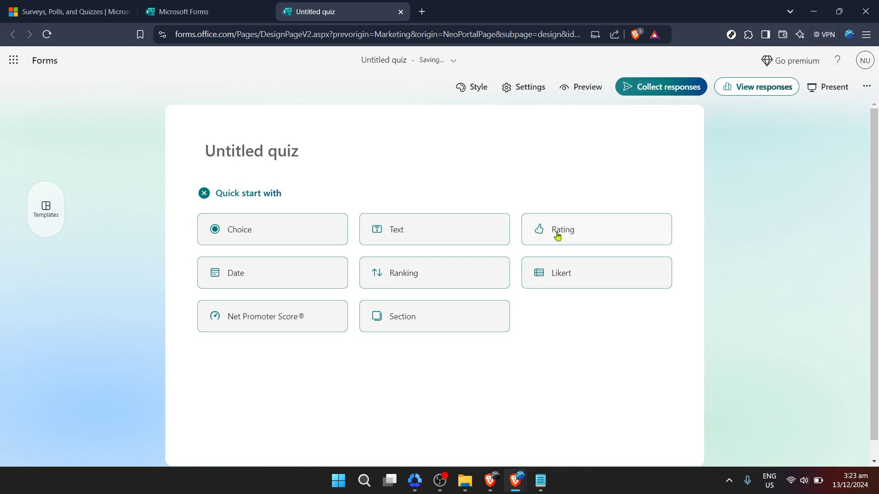
# - Add a five-star rating question, then a ranking question with three placeholder options
pyautogui.click(563, 229)
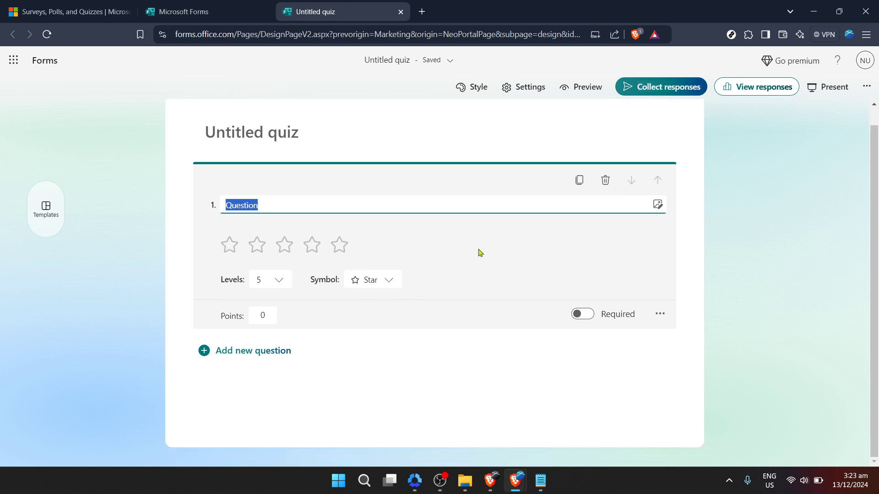
pyautogui.click(203, 350)
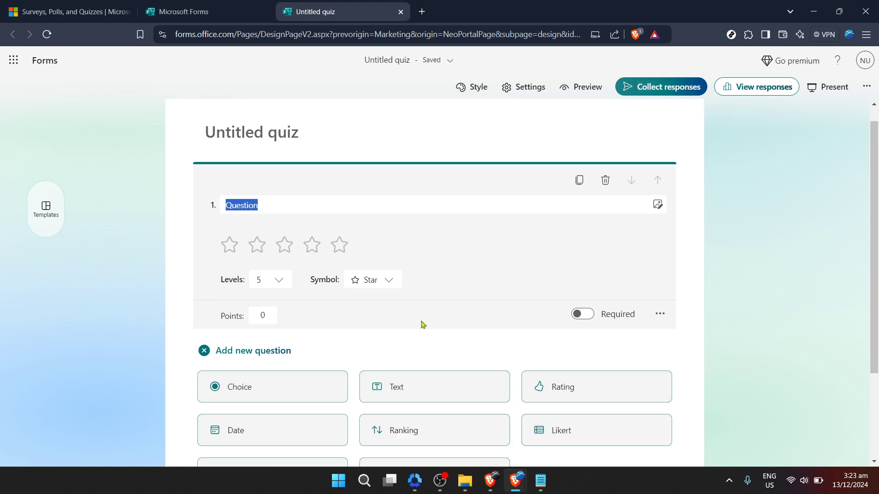
pyautogui.scroll(-3)
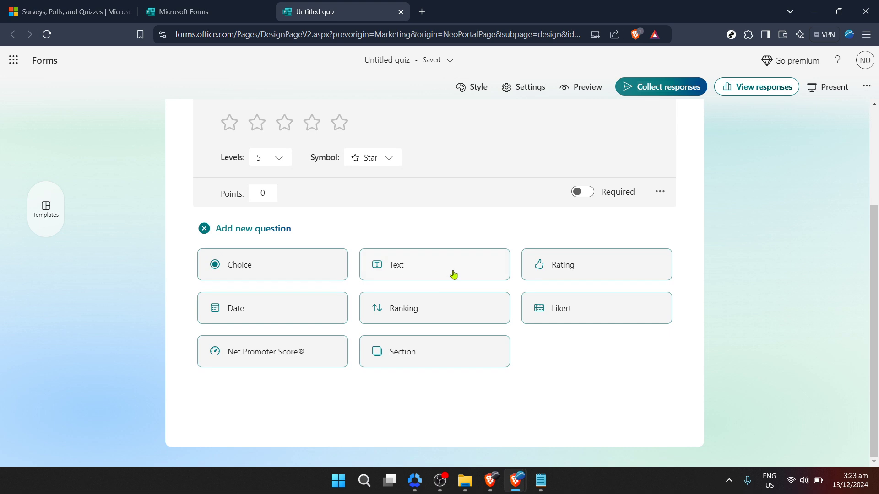
pyautogui.moveTo(297, 313)
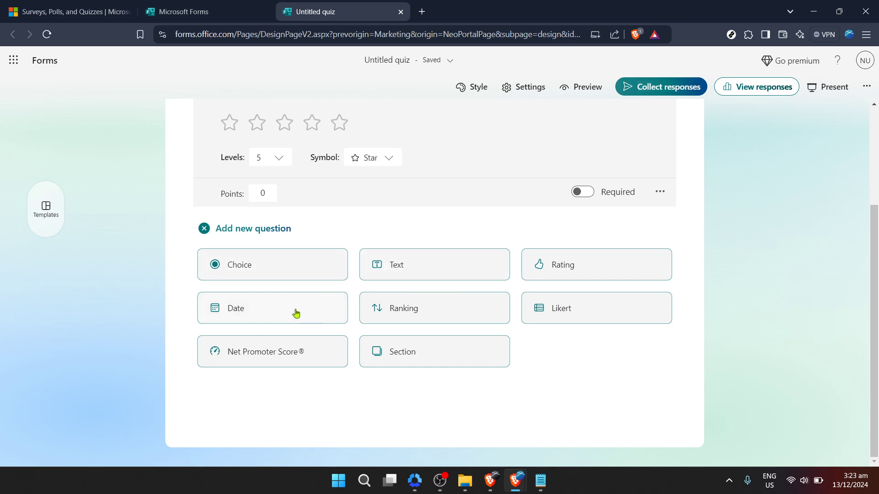
pyautogui.moveTo(405, 321)
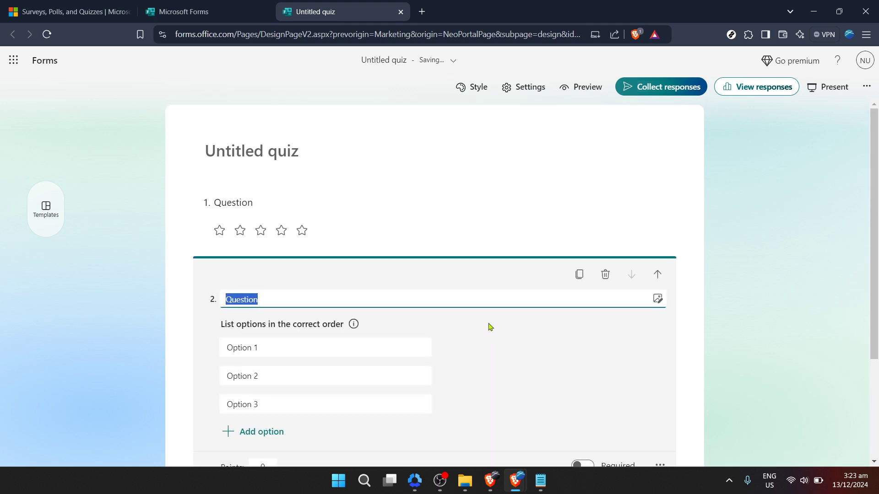
pyautogui.scroll(-3)
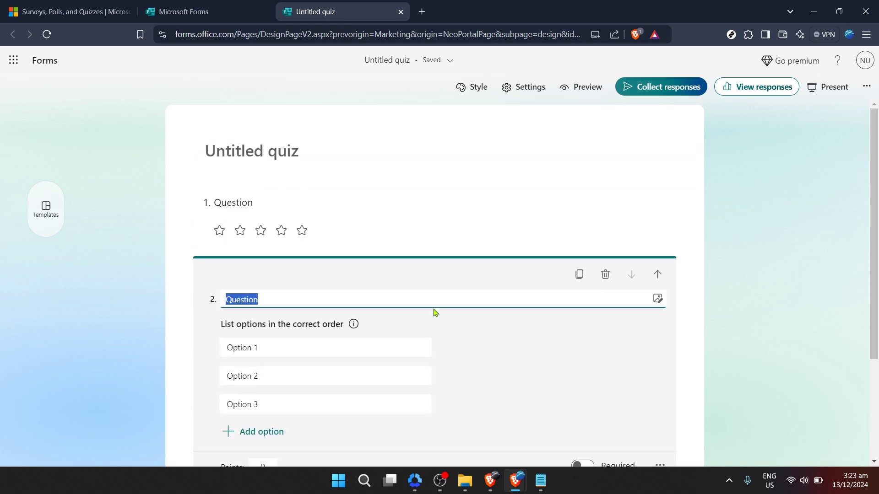
pyautogui.scroll(-3)
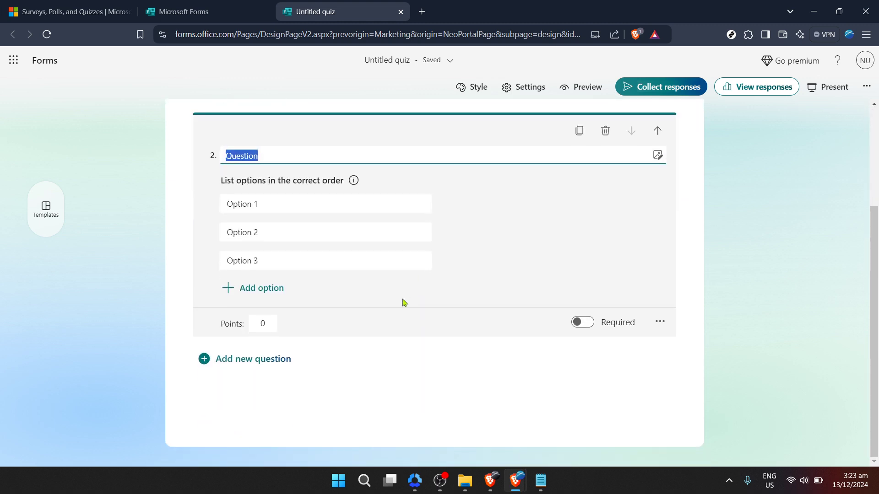
pyautogui.moveTo(252, 359)
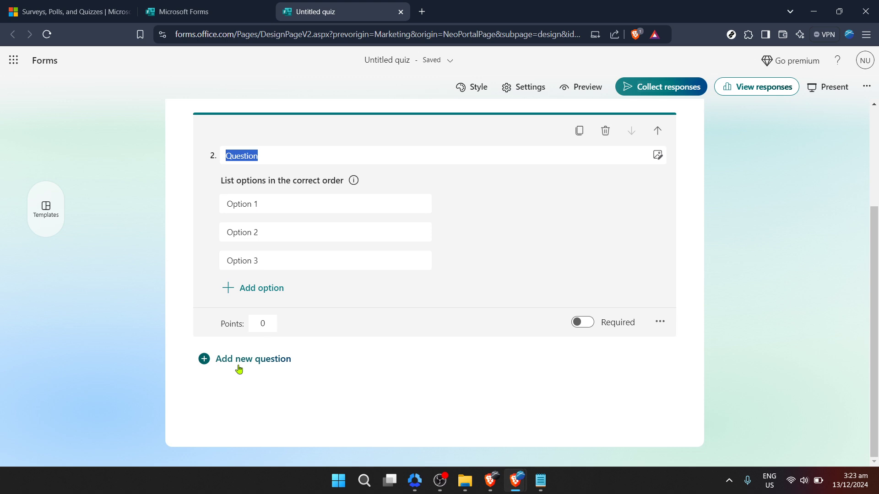
# - Insert a multiple-choice Choice question as question 3
pyautogui.click(253, 359)
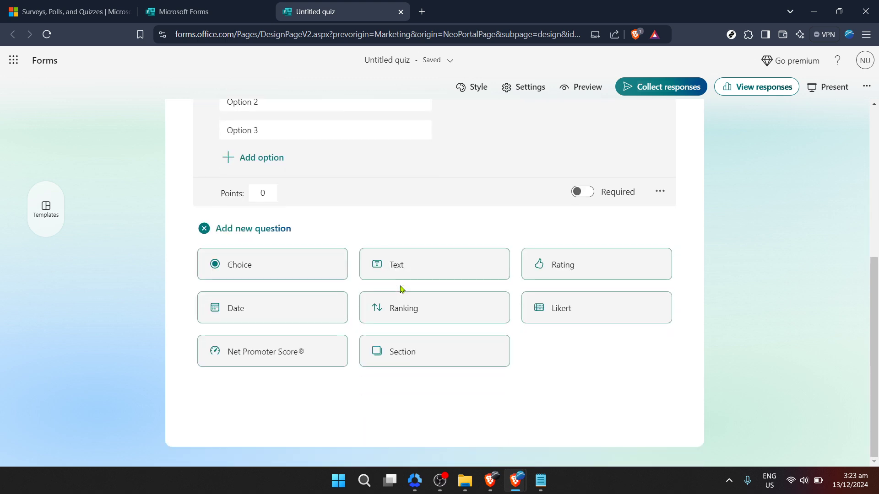
pyautogui.moveTo(307, 264)
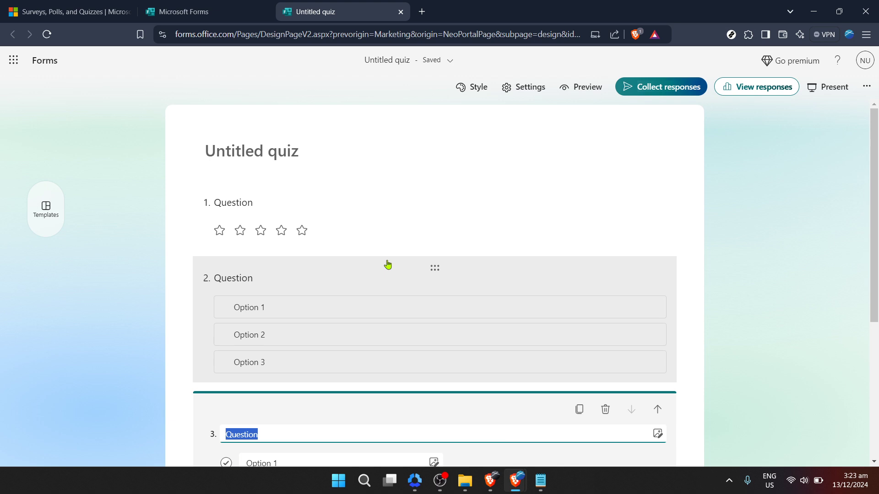
pyautogui.moveTo(653, 287)
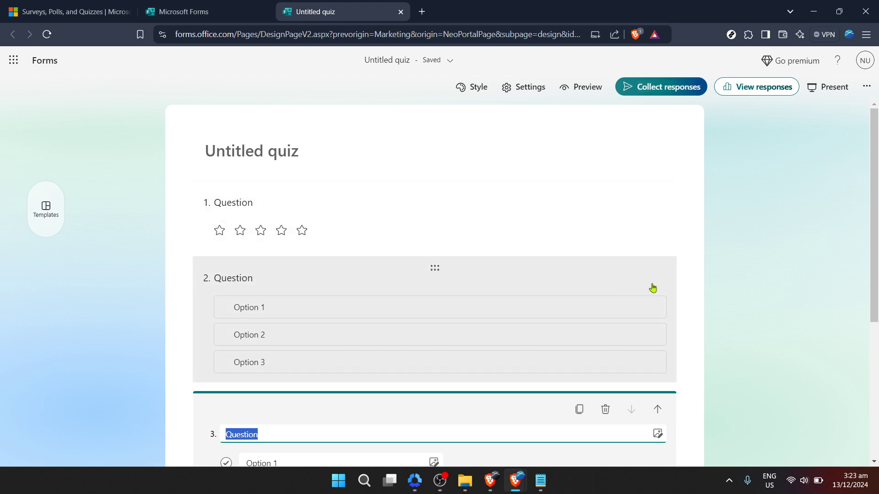
pyautogui.moveTo(403, 304)
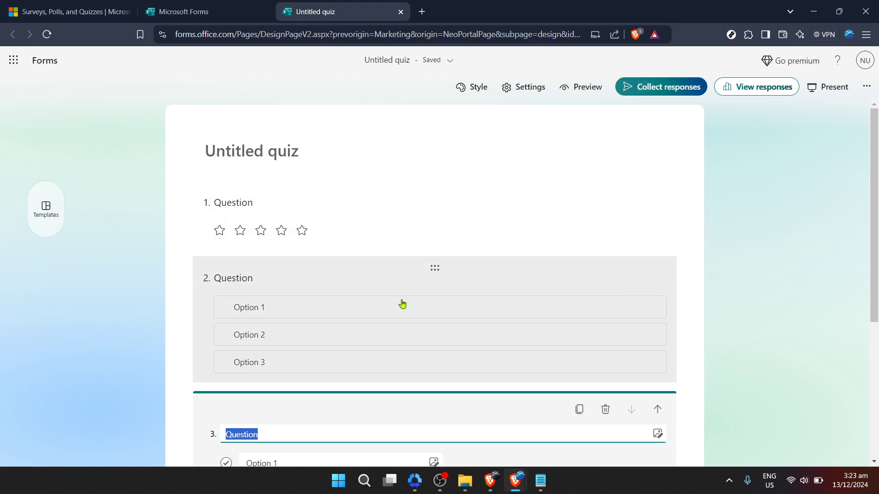
pyautogui.scroll(-3)
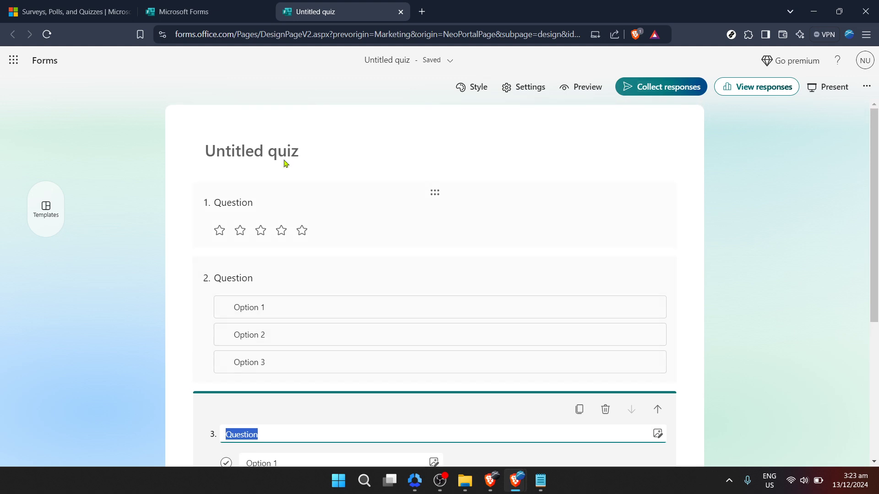
# - Change the quiz title from 'Untitled quiz' to 'Sample Quiz' and bring up Style
pyautogui.click(251, 151)
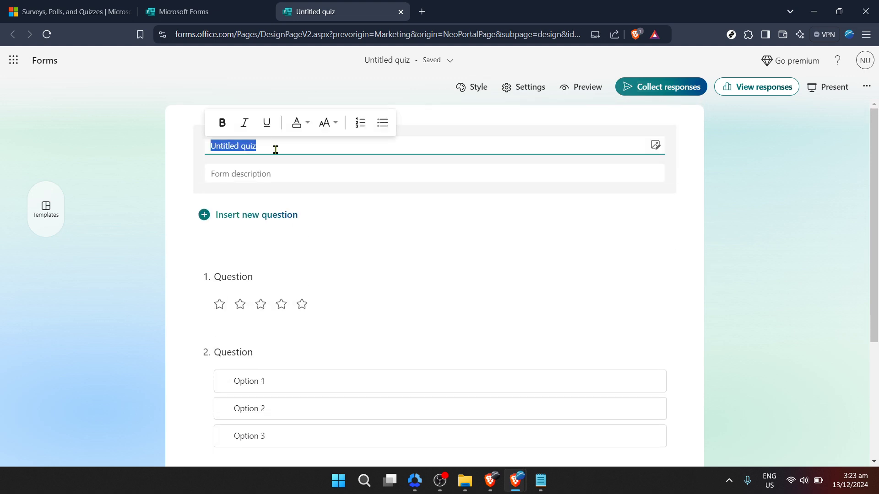
pyautogui.write('Sample Quiz')
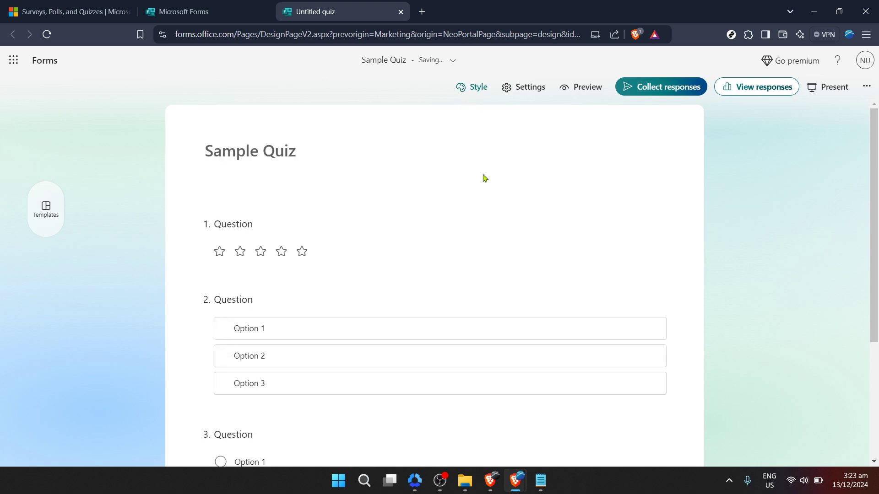
pyautogui.click(472, 87)
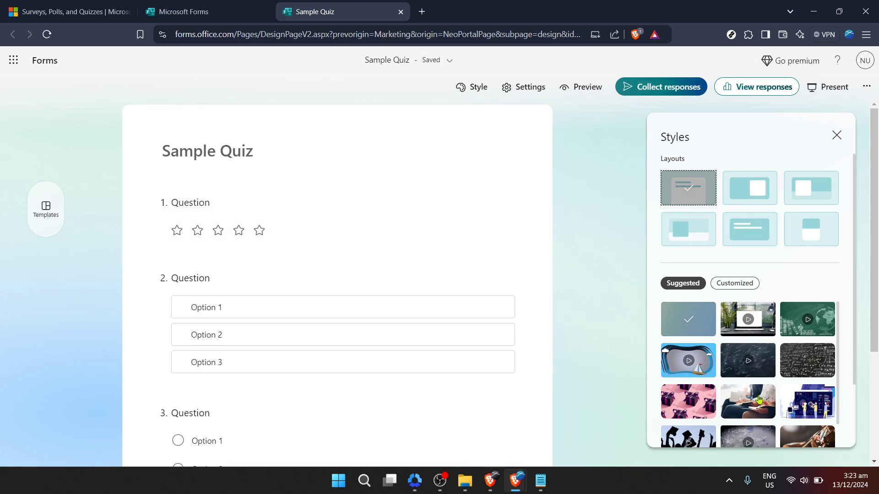
# - Apply the people-and-gears illustrated theme with a large header banner layout
pyautogui.click(687, 402)
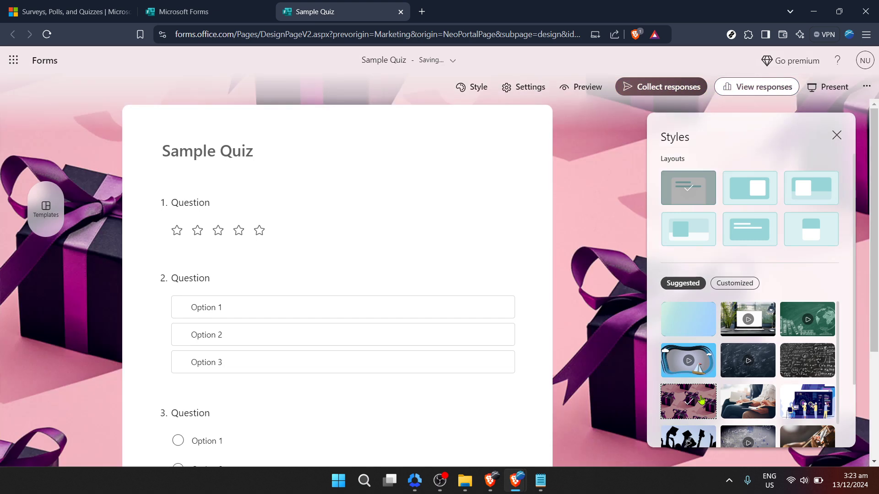
pyautogui.click(747, 401)
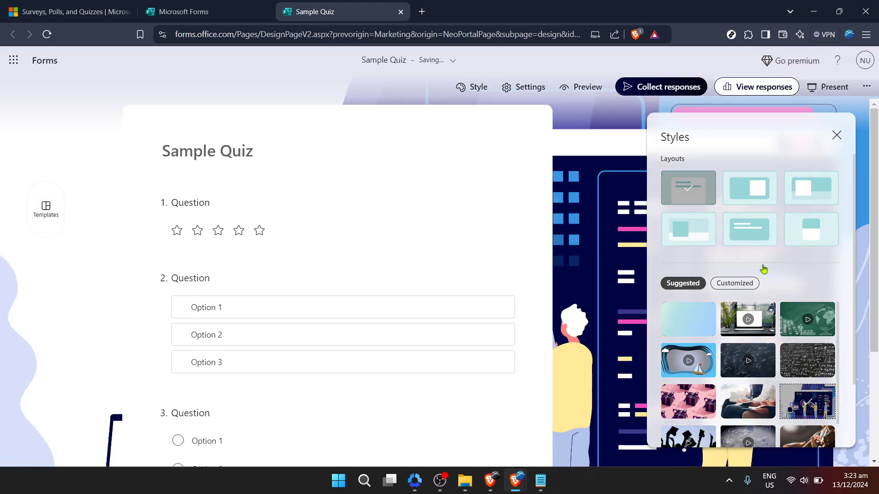
pyautogui.click(749, 188)
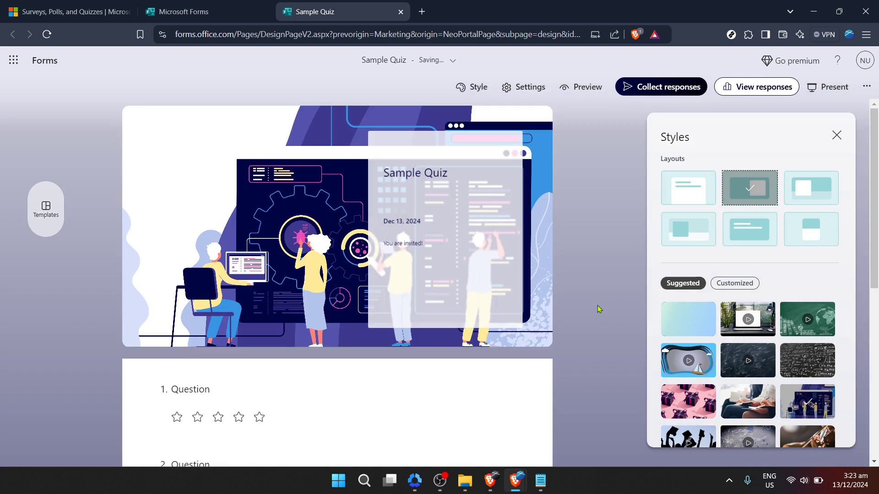
pyautogui.moveTo(583, 280)
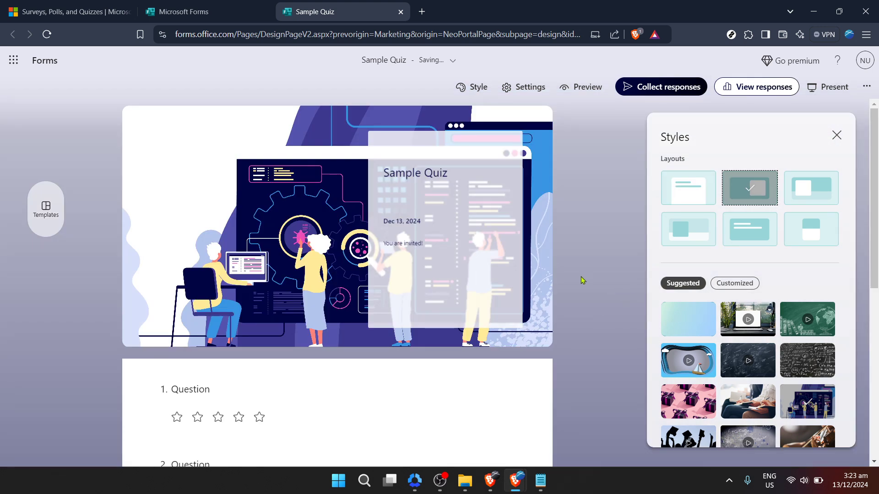
pyautogui.scroll(-3)
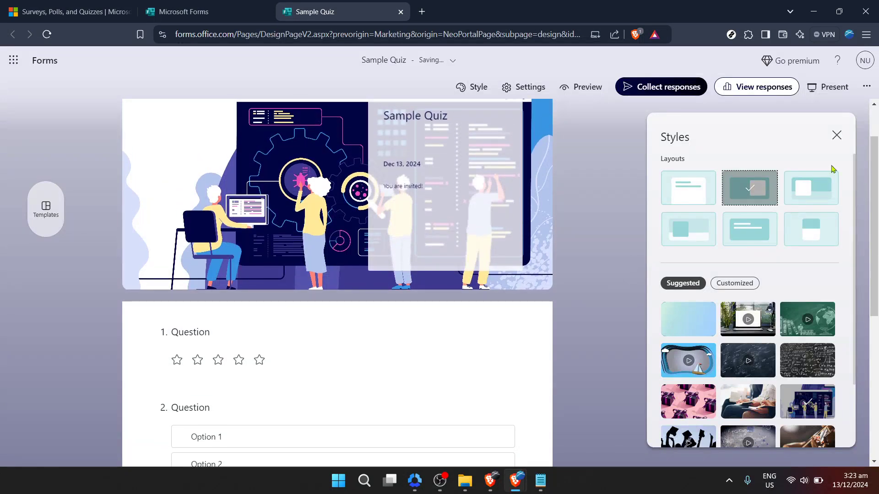
pyautogui.moveTo(585, 224)
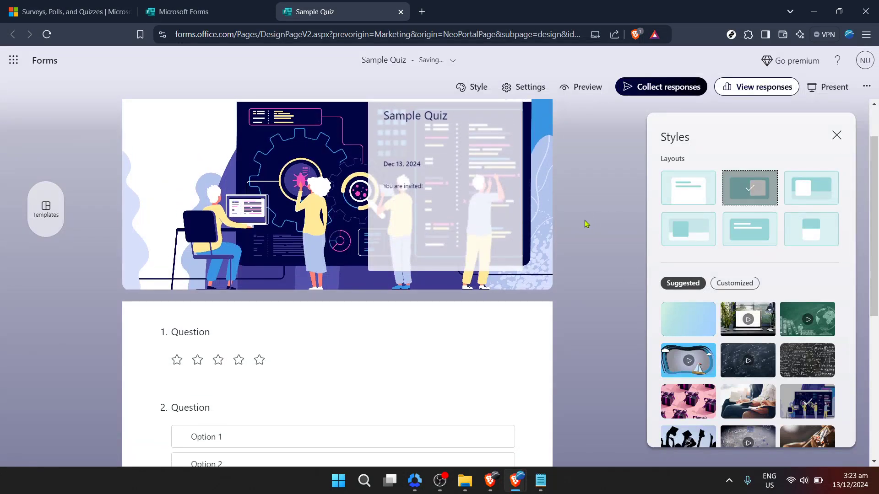